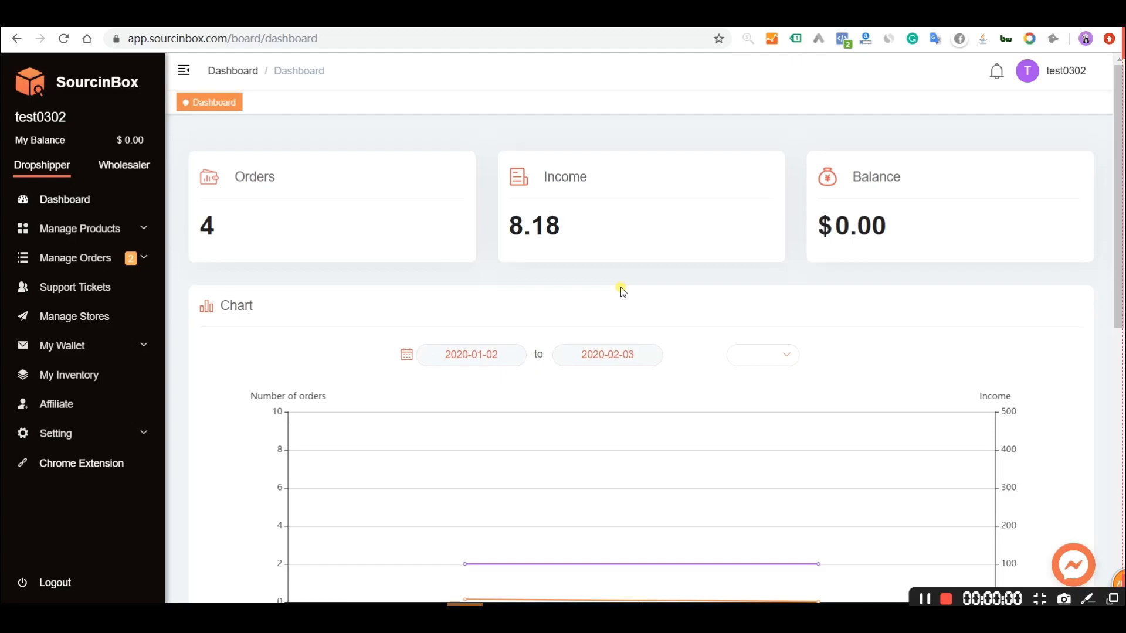
- Expand Manage Orders to show the SourcinBox and AliExpress order options
click(75, 258)
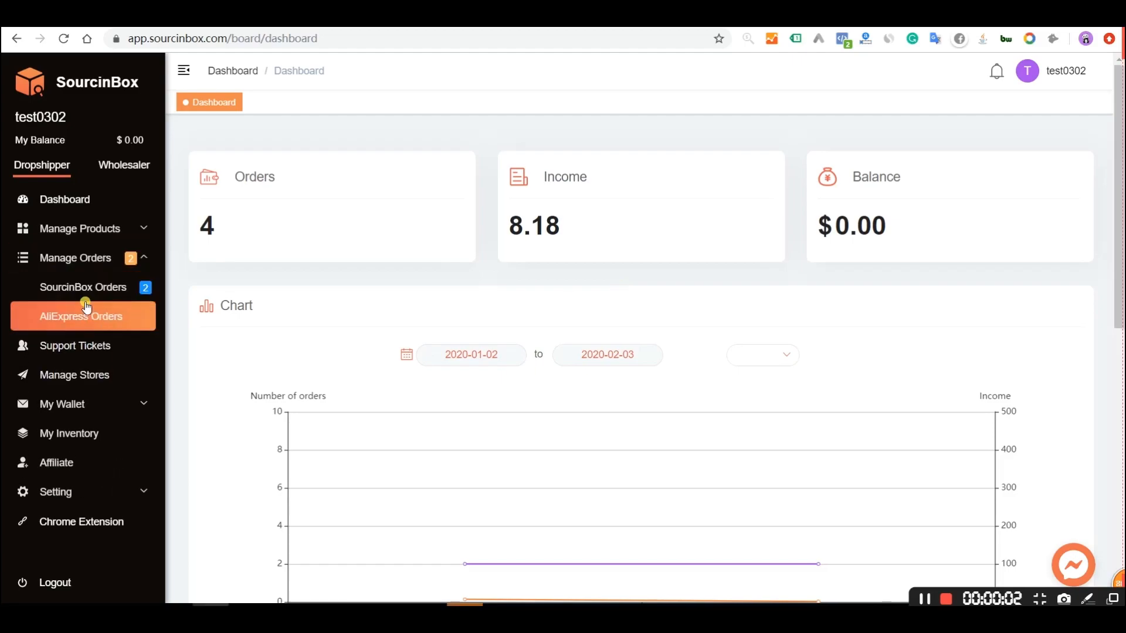
- Show the SourcinBox orders list on the To Order tab with three pending orders
click(82, 286)
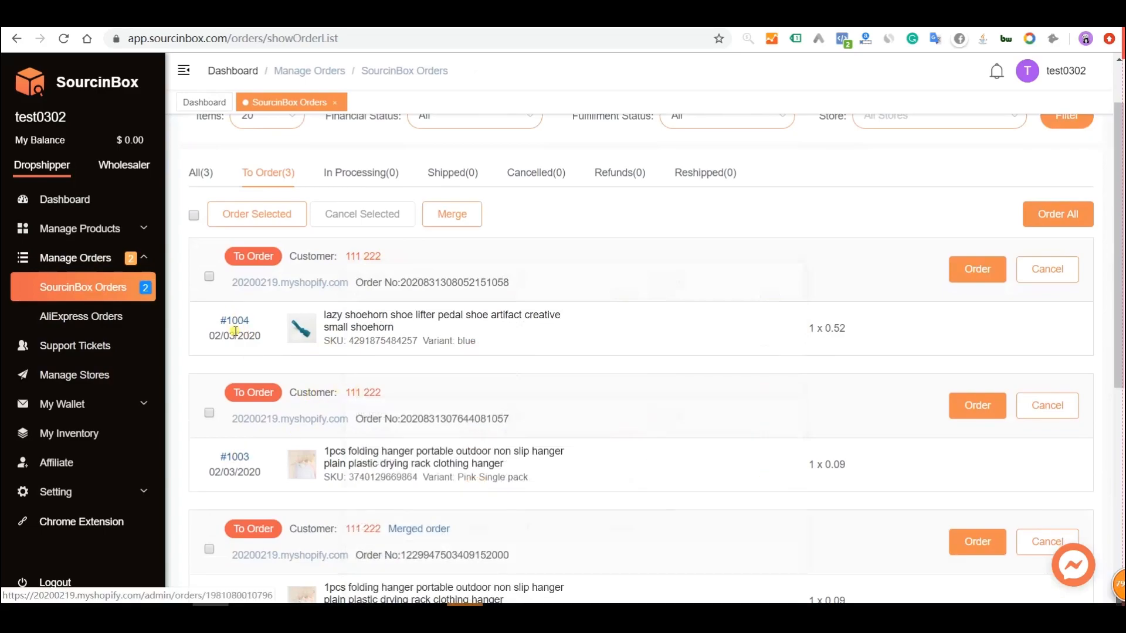
mouse_move(451, 214)
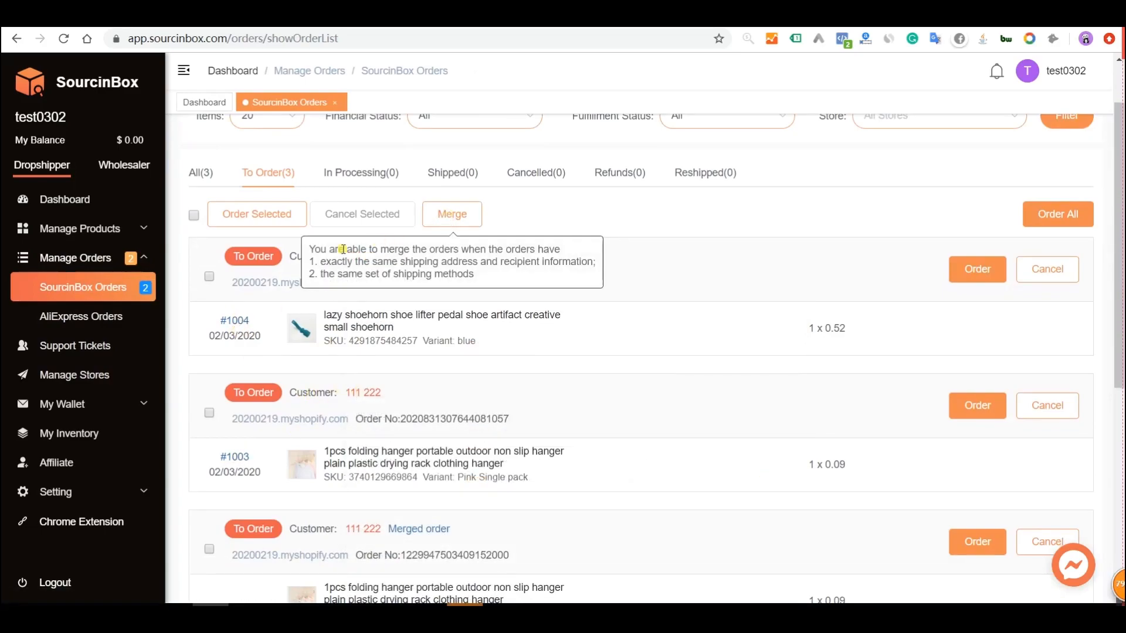
drag(334, 249, 503, 277)
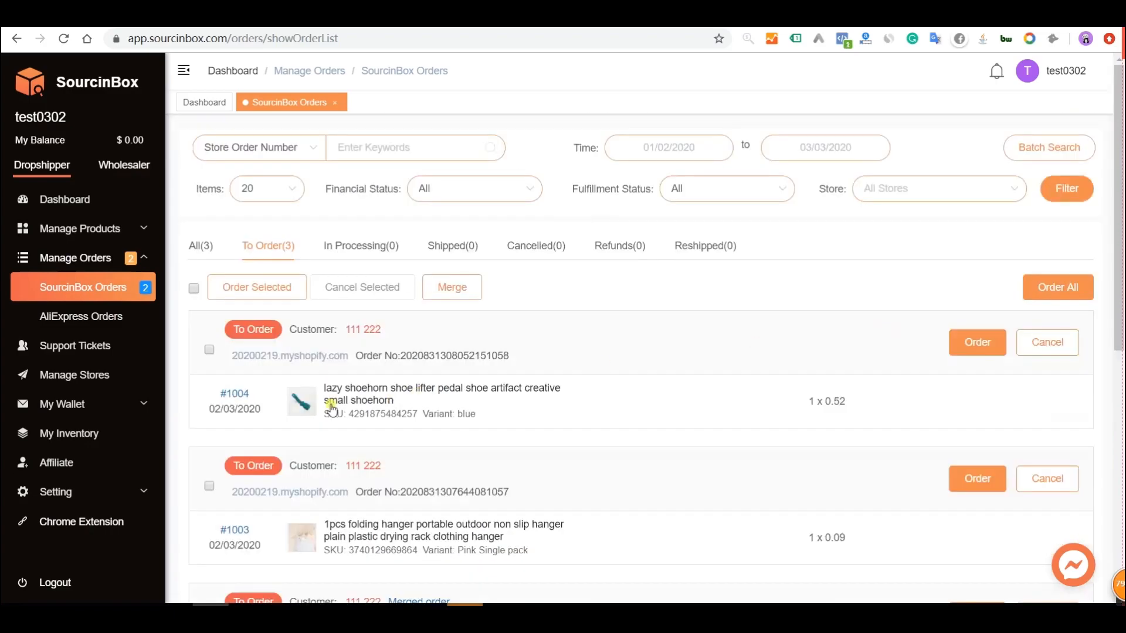
- Merge orders #1004 and #1003 into one package shipped by CNE Express
click(193, 287)
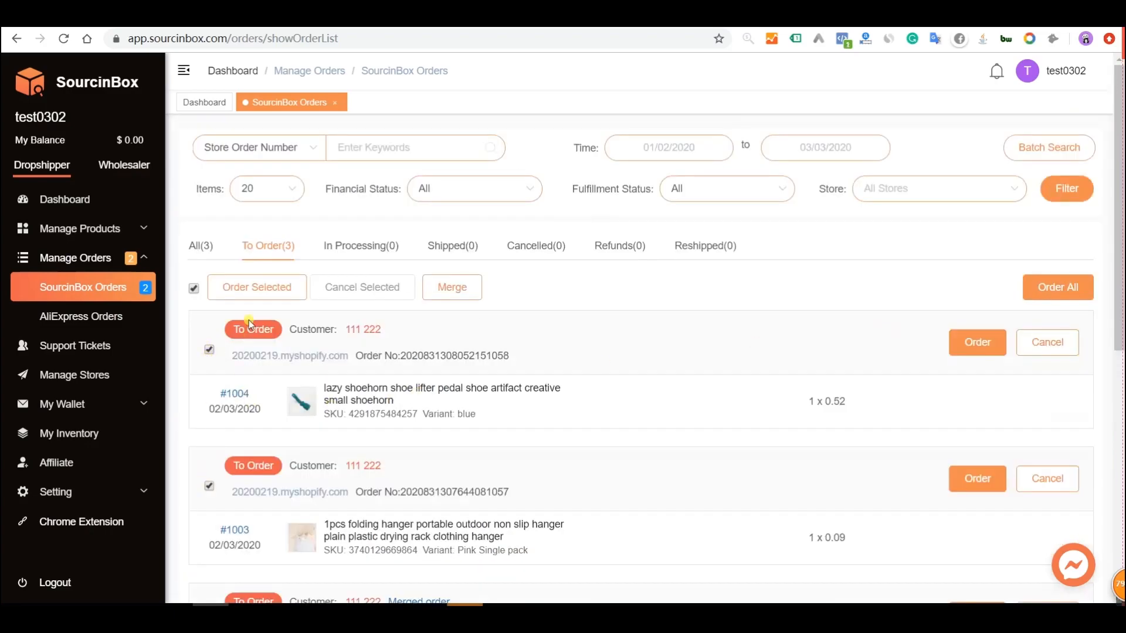
click(257, 286)
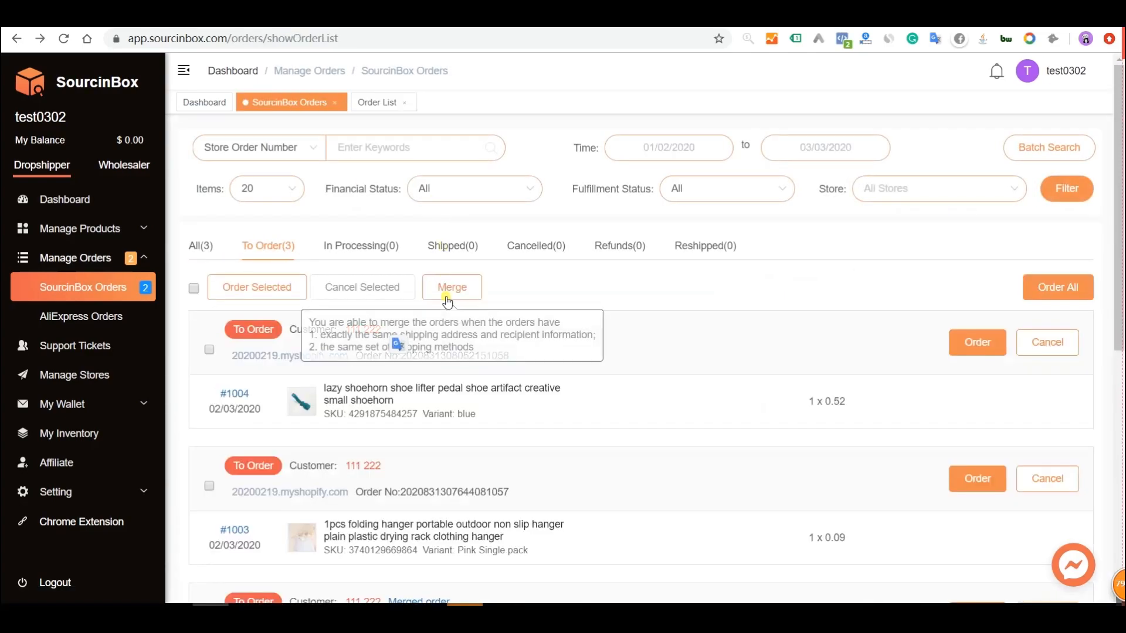
click(451, 286)
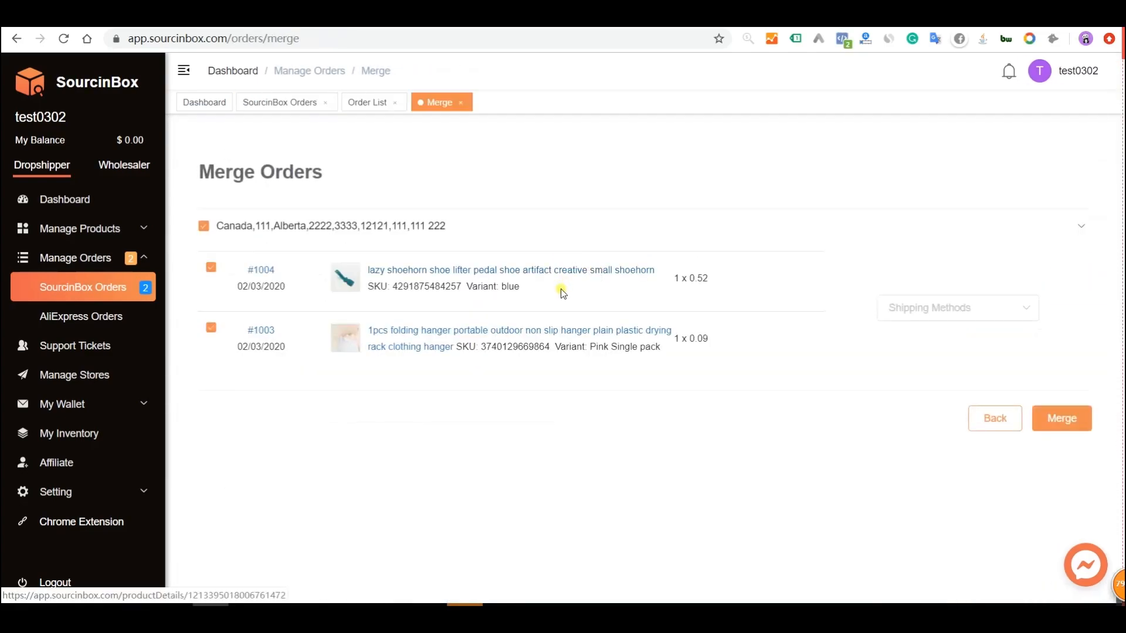
click(957, 307)
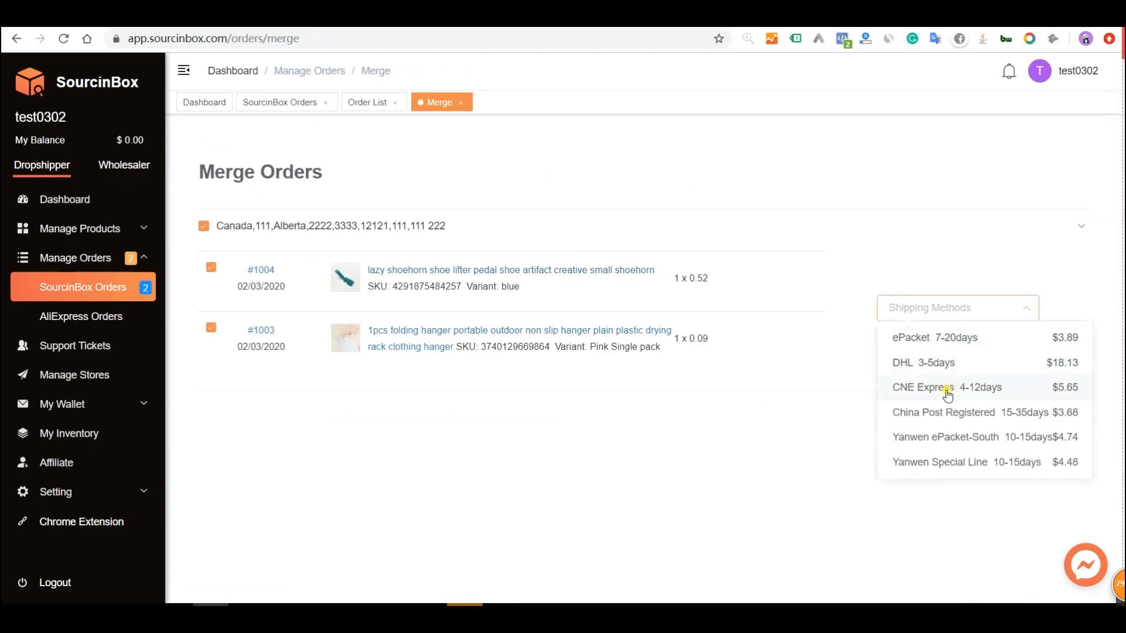
click(946, 387)
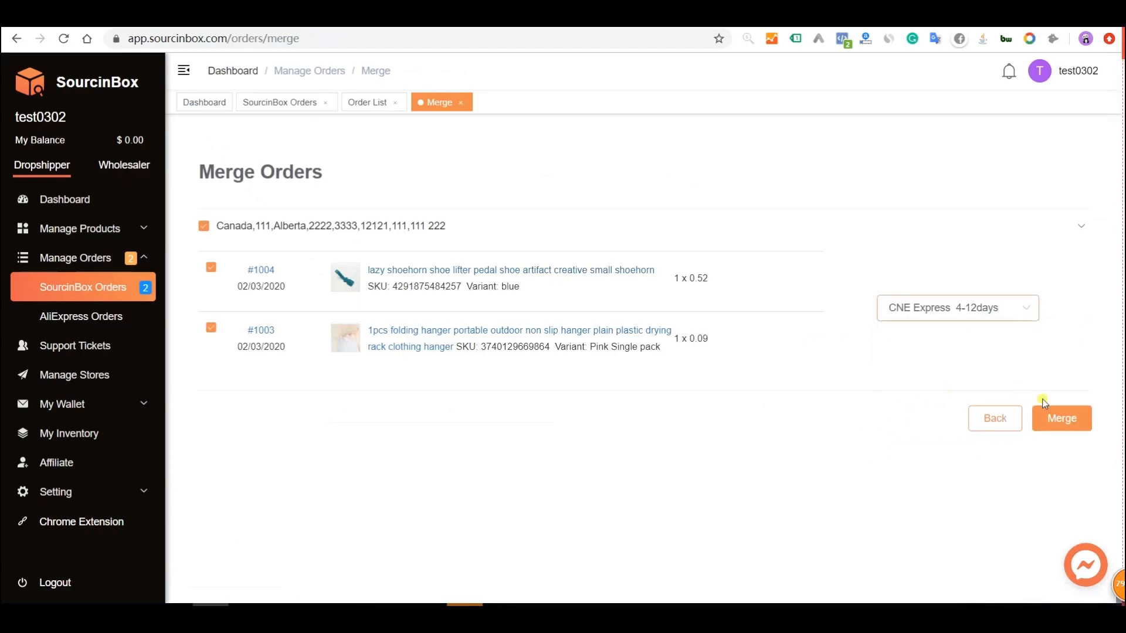
click(1061, 417)
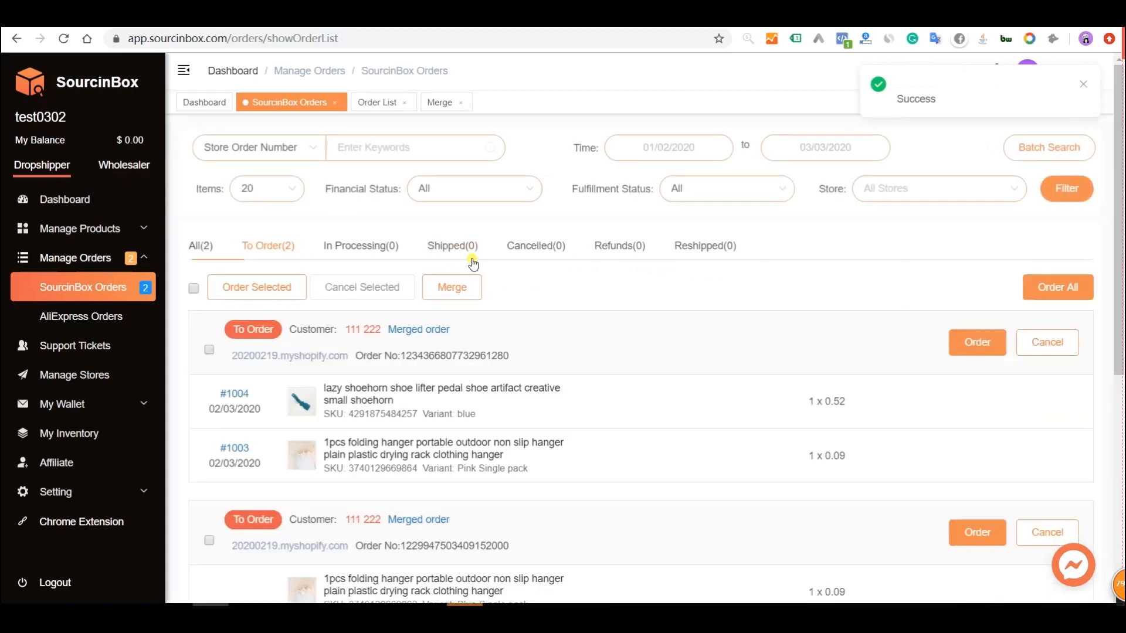
- Proceed to the payment page for the merged order awaiting $6.26
click(977, 342)
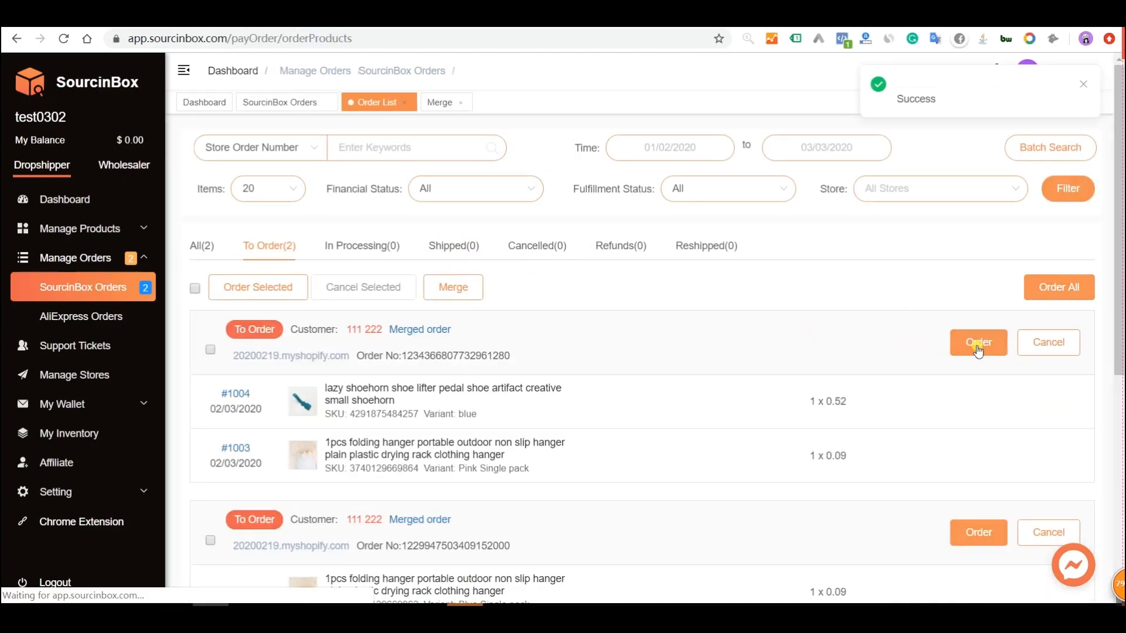
click(977, 342)
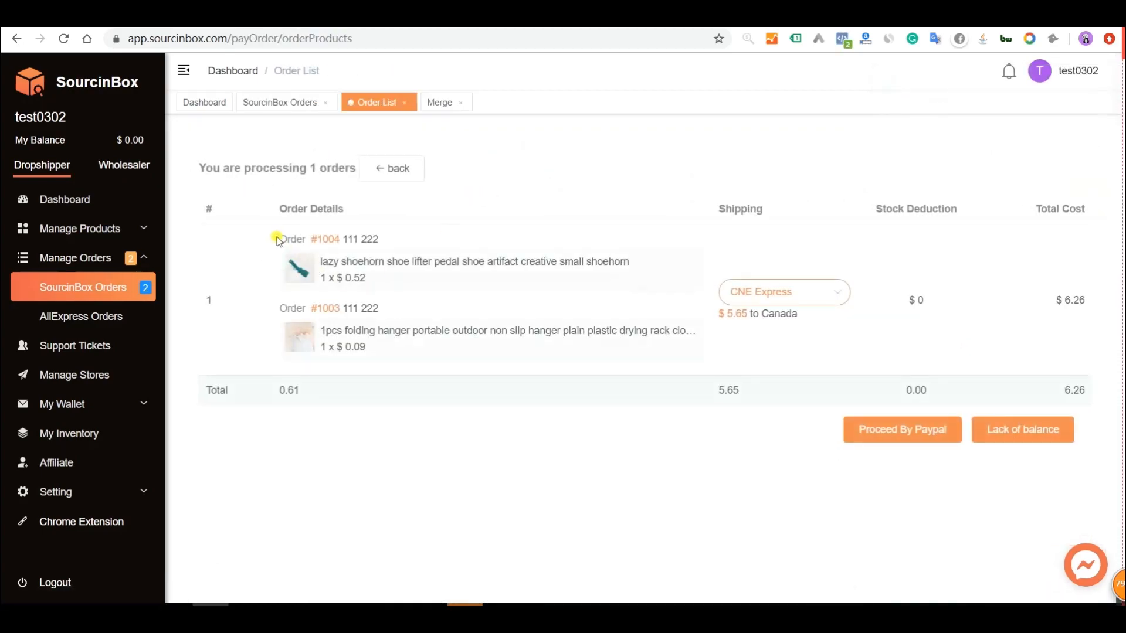
click(782, 292)
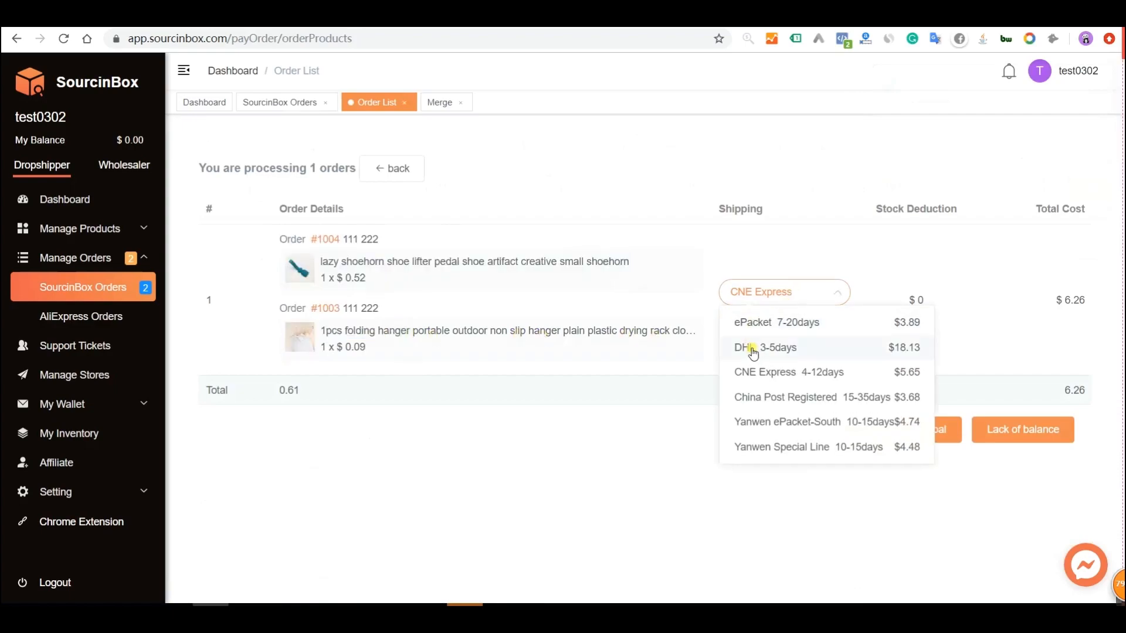
click(788, 372)
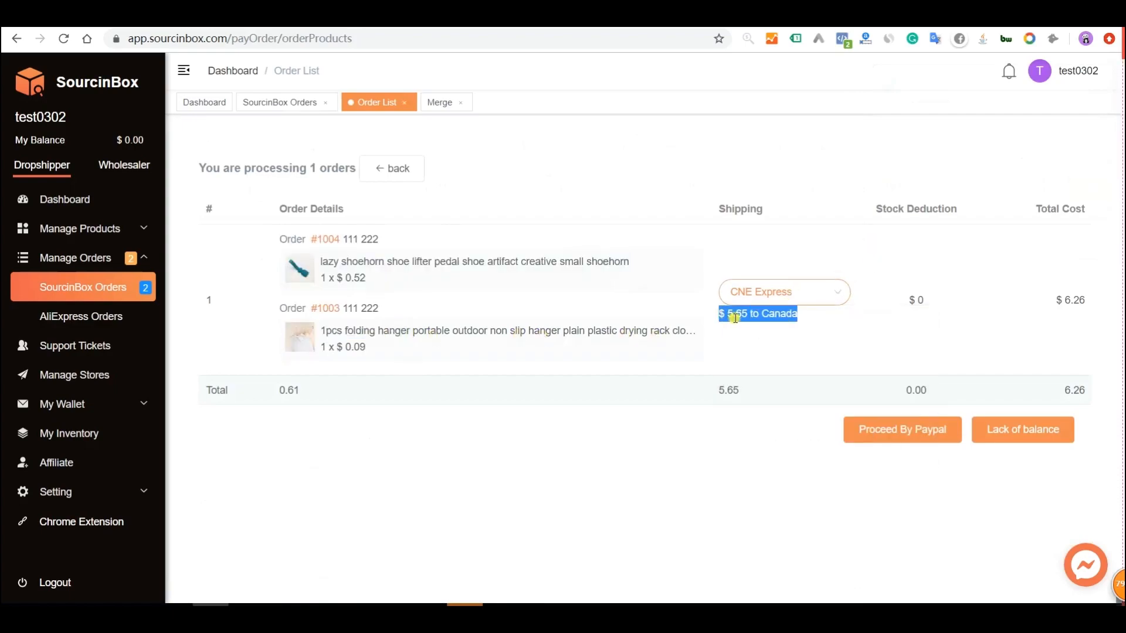